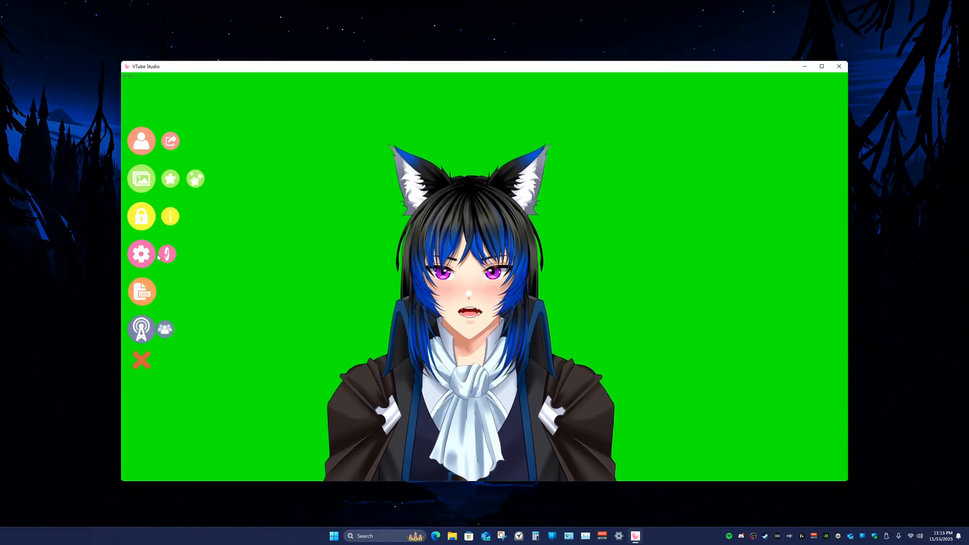
Step: Activate Spout2 in VTube Studio's camera settings and open its OBS plugin info page
left_click(141, 253)
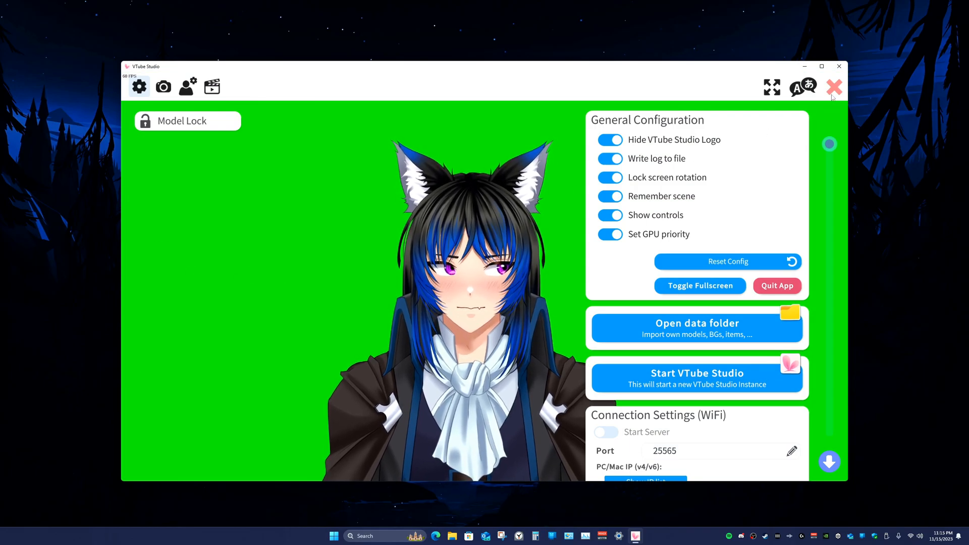
left_click(834, 87)
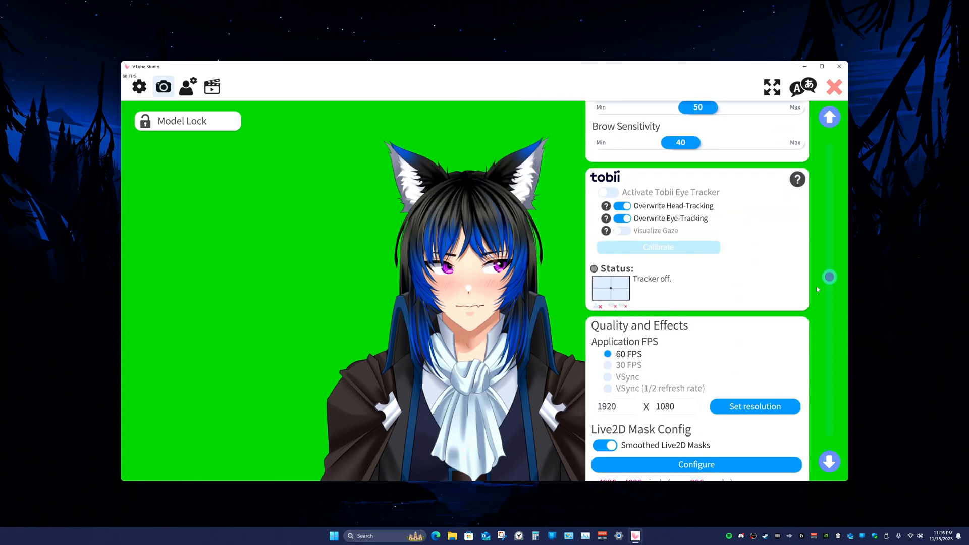
scroll("down", 3)
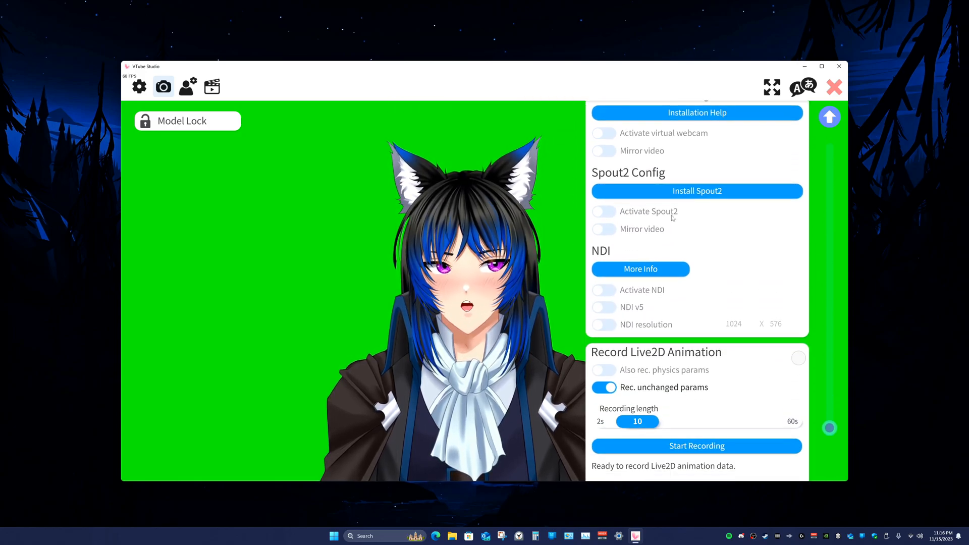
left_click(696, 190)
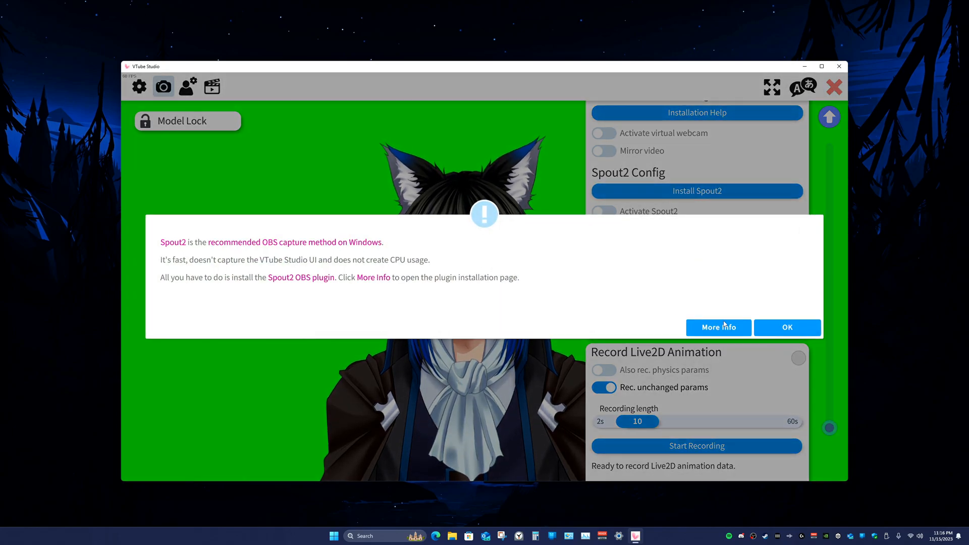
left_click(718, 328)
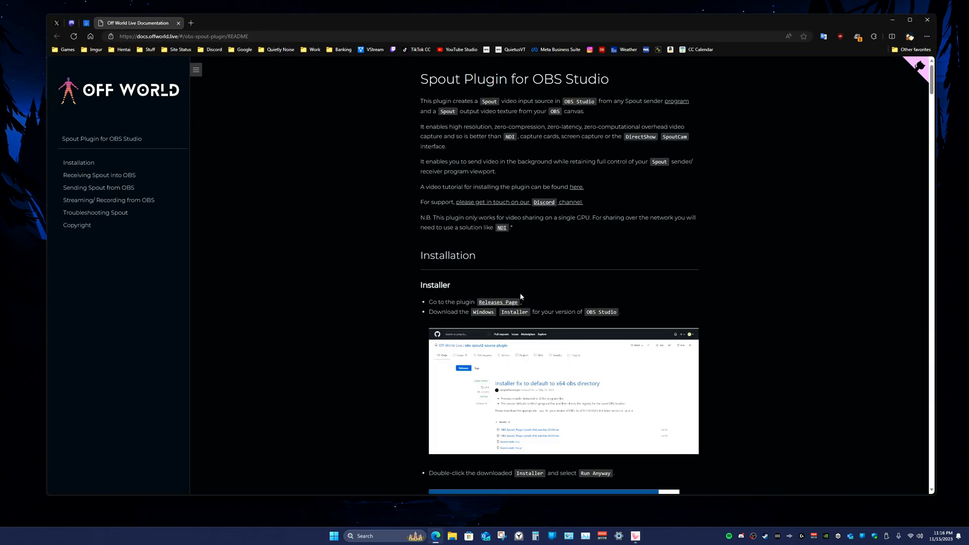
mouse_move(499, 303)
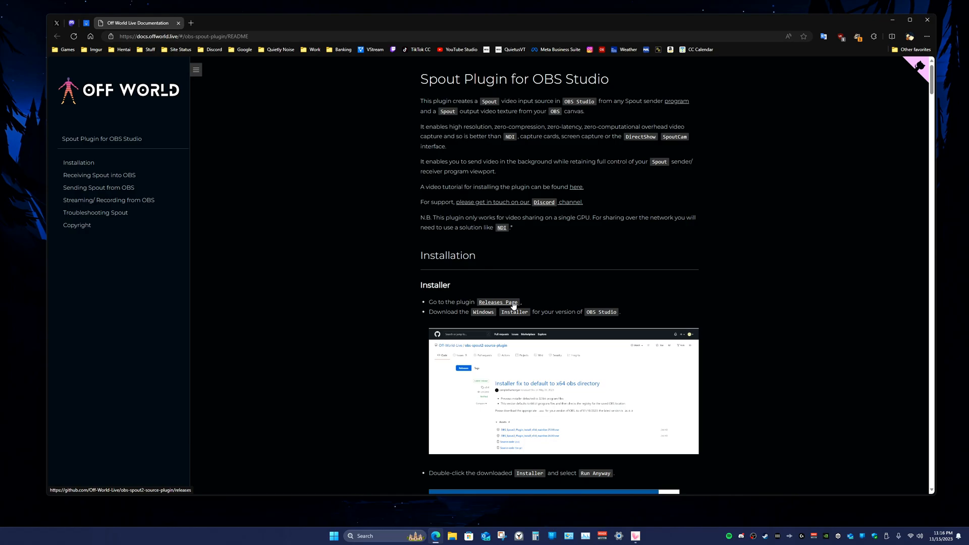
Step: Download OBS_Spout2_Plugin_Install_v1.8.exe from the releases page and run it
left_click(496, 303)
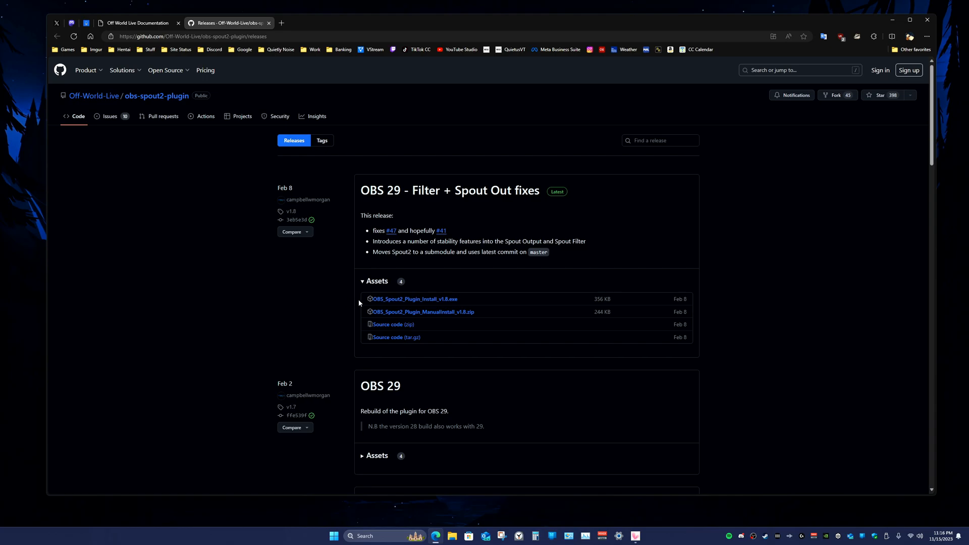
mouse_move(425, 306)
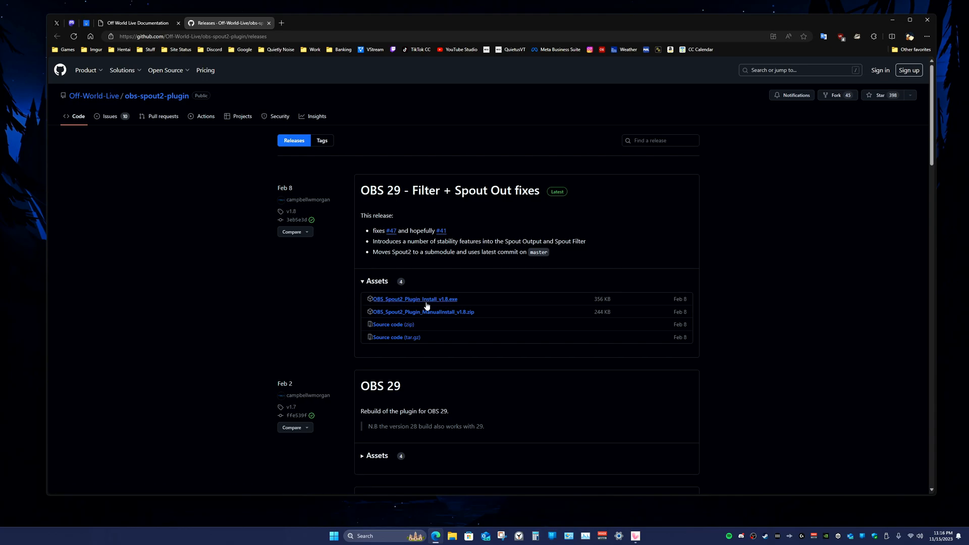
left_click(414, 299)
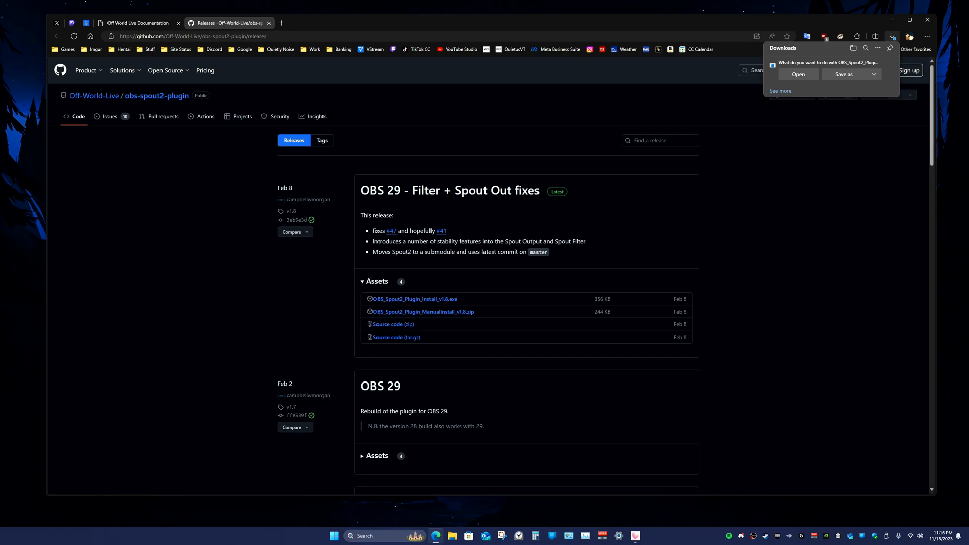
left_click(797, 75)
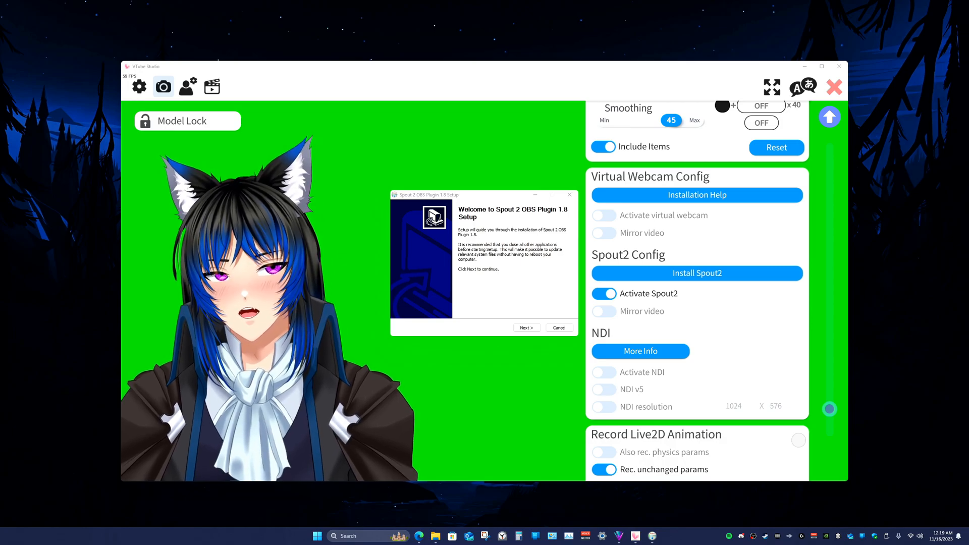
mouse_move(19, 371)
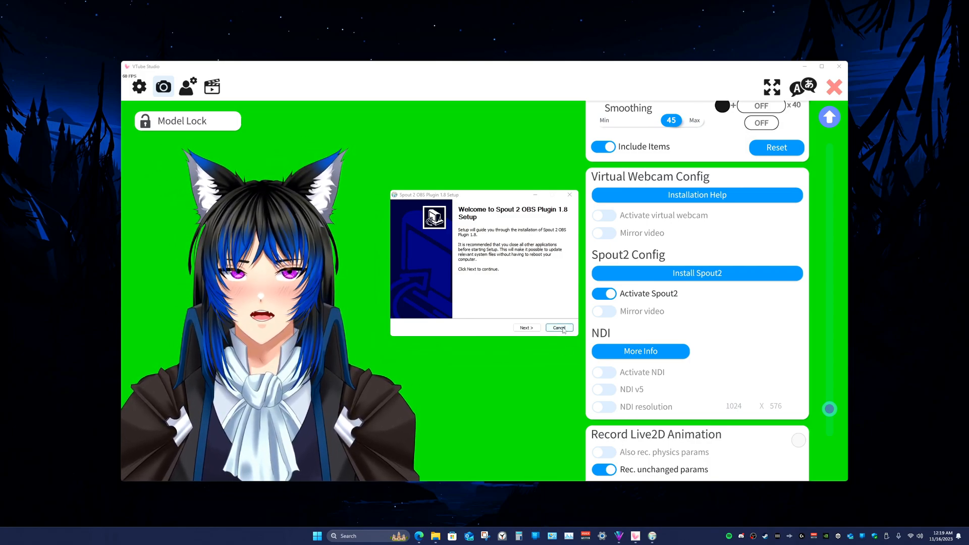
Step: Cancel the Spout 2 OBS Plugin setup and confirm quitting with Yes
left_click(558, 328)
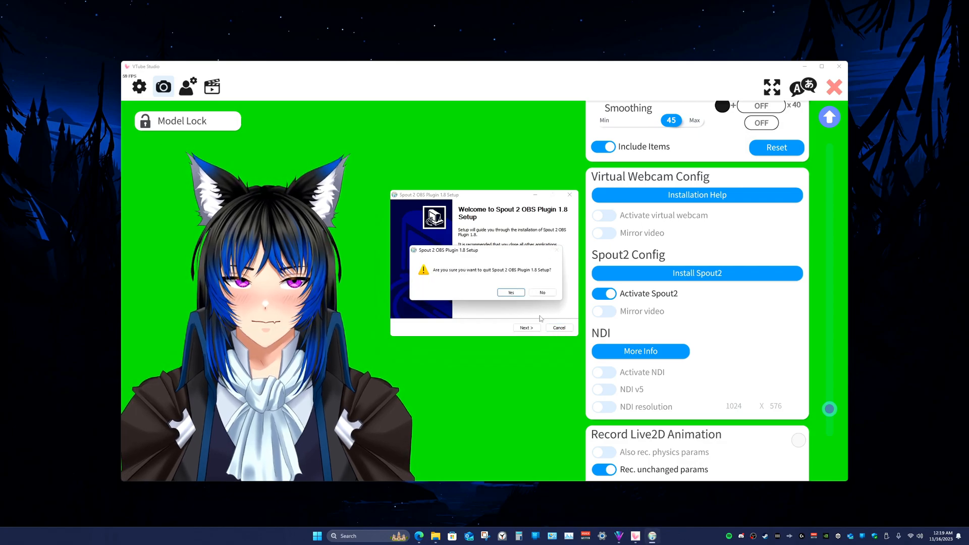
left_click(510, 292)
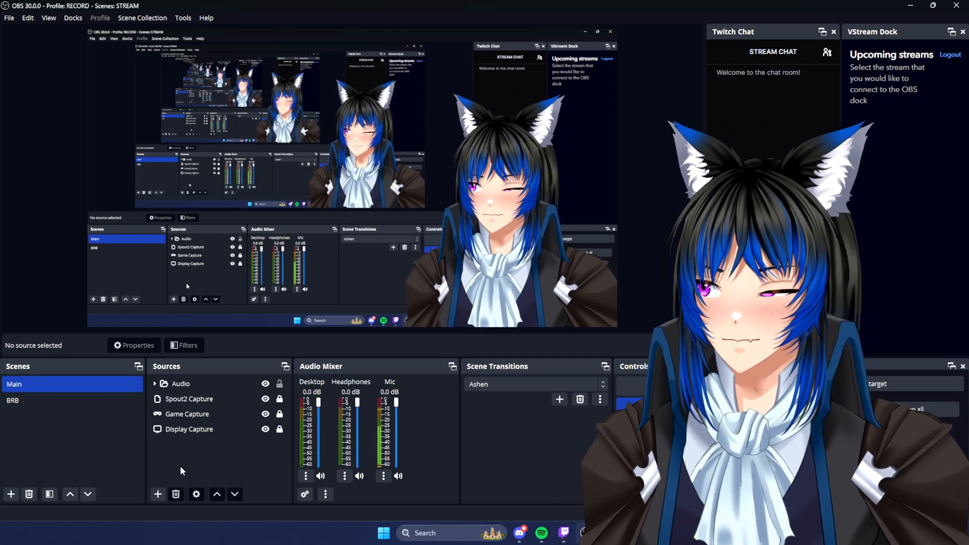
Step: Create a new Spout2 Capture source in the Main scene
left_click(157, 493)
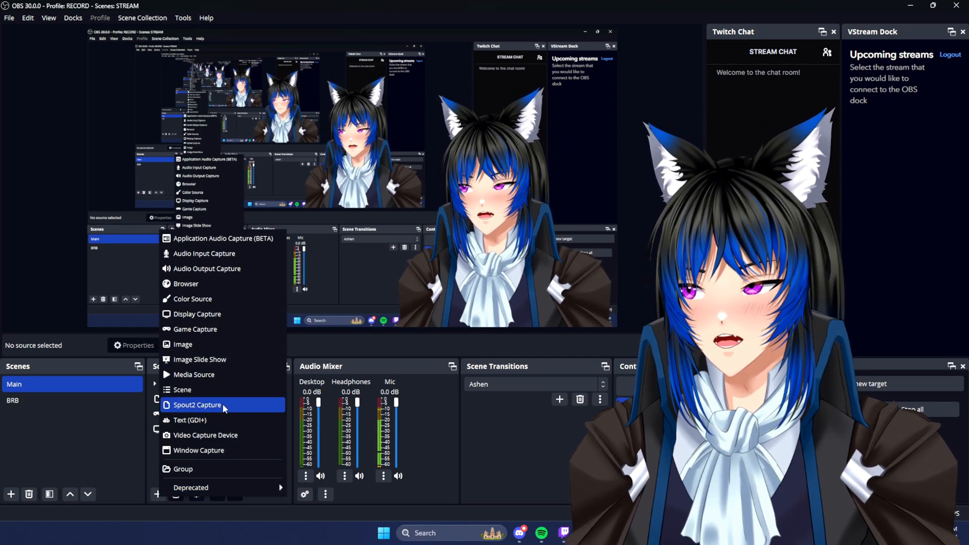
left_click(197, 405)
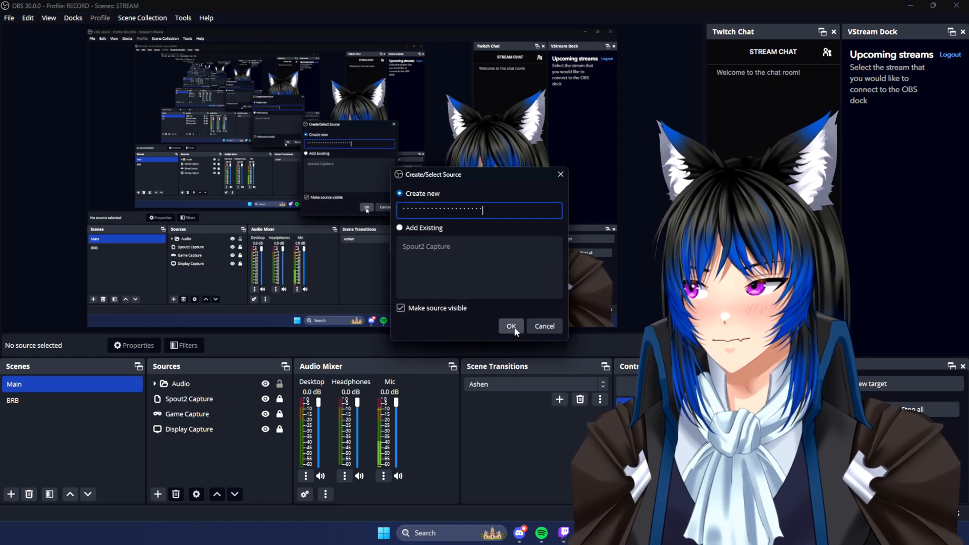
left_click(512, 326)
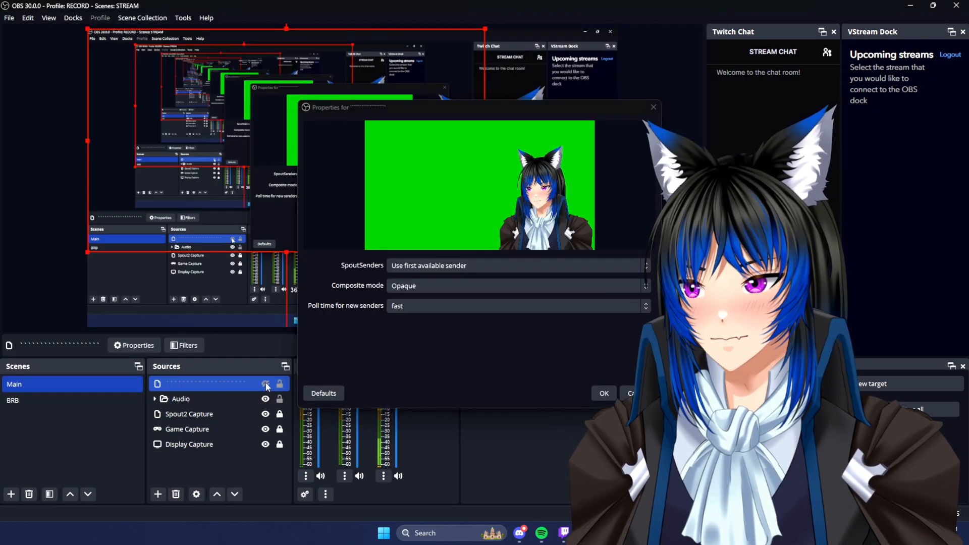
Step: Set the Spout2 source to Default composite mode and crazy new-sender polling, then apply
left_click_drag(330, 107, 108, 82)
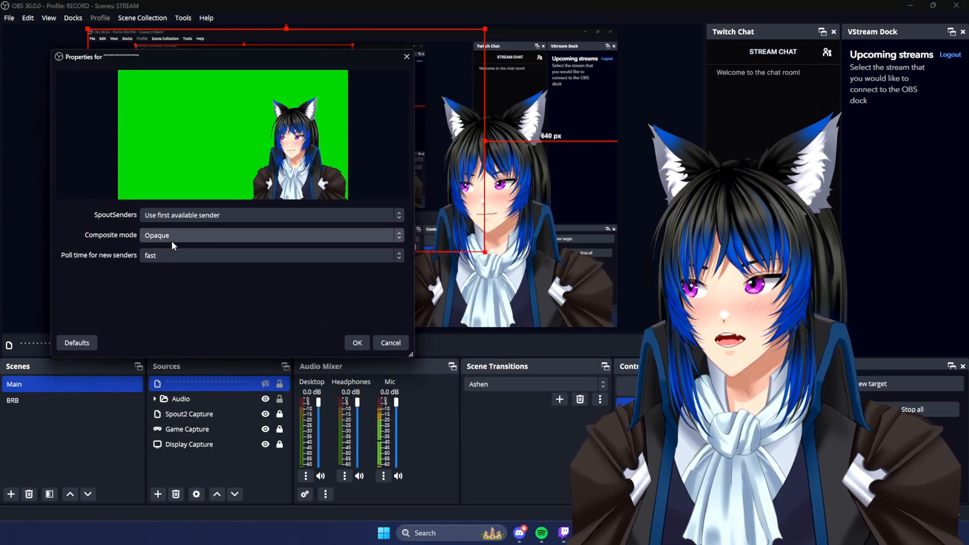
left_click(269, 235)
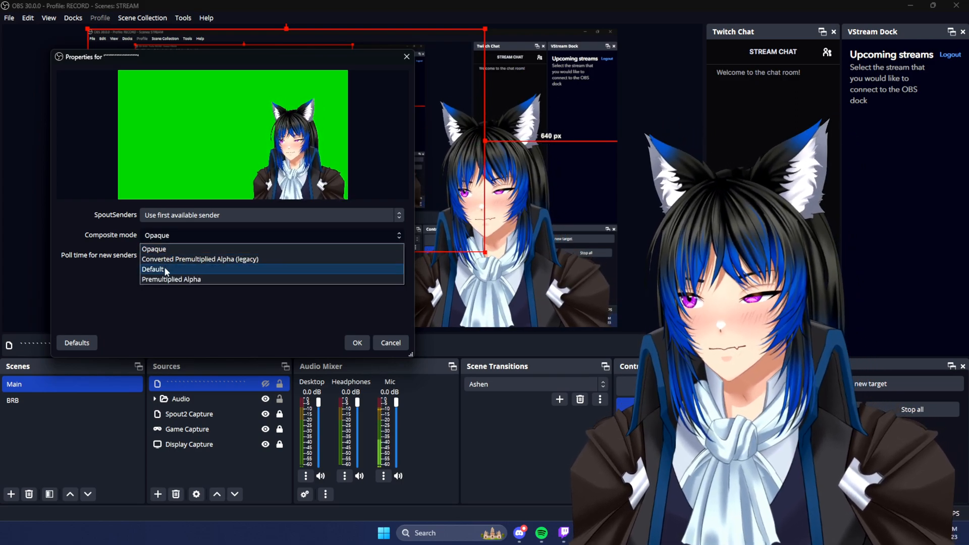
left_click(153, 269)
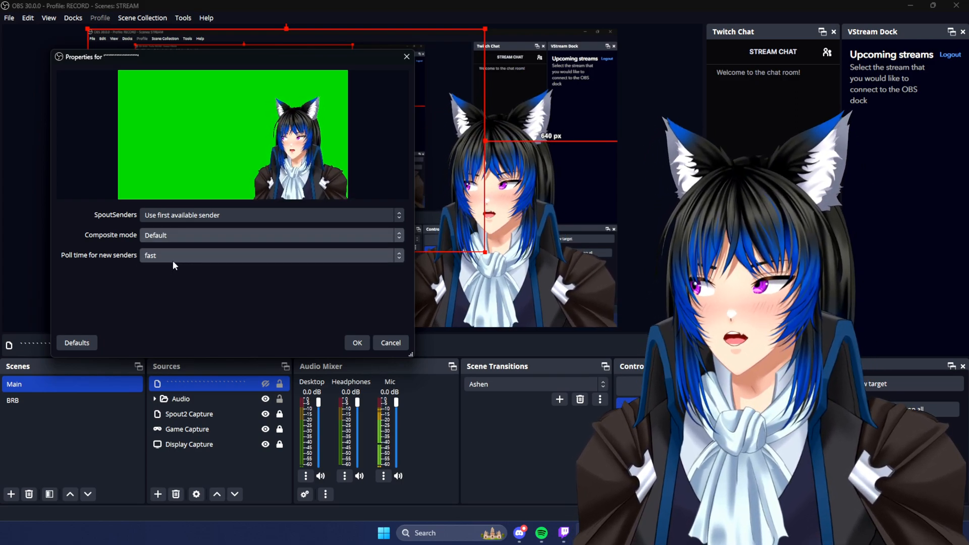
left_click(271, 256)
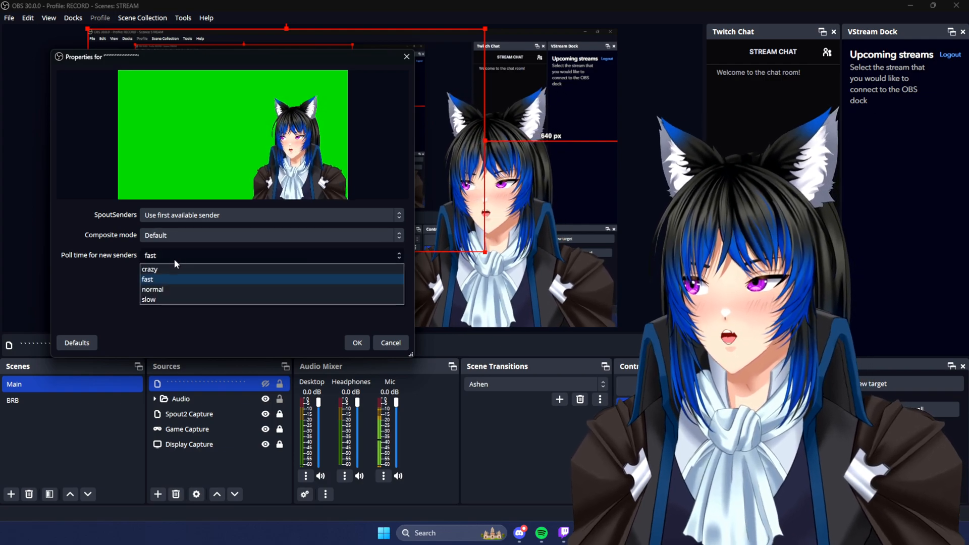
left_click(149, 269)
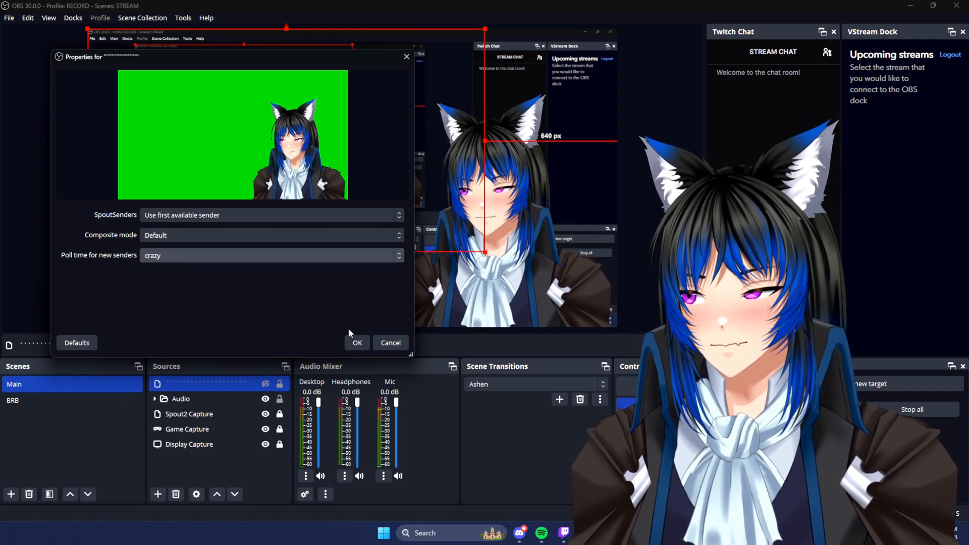
left_click(357, 343)
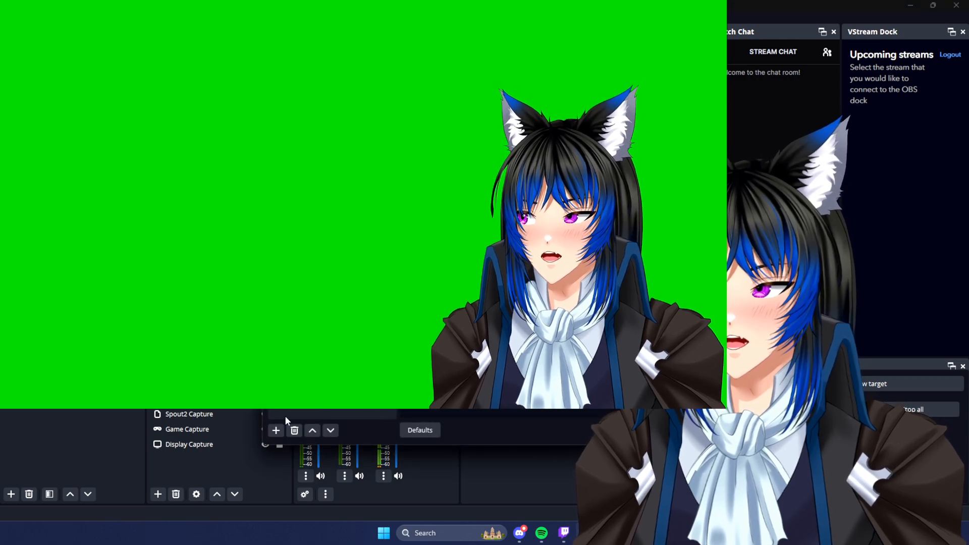
Step: Add a Chroma Key effect filter to the Spout2 source and close Filters
left_click(275, 430)
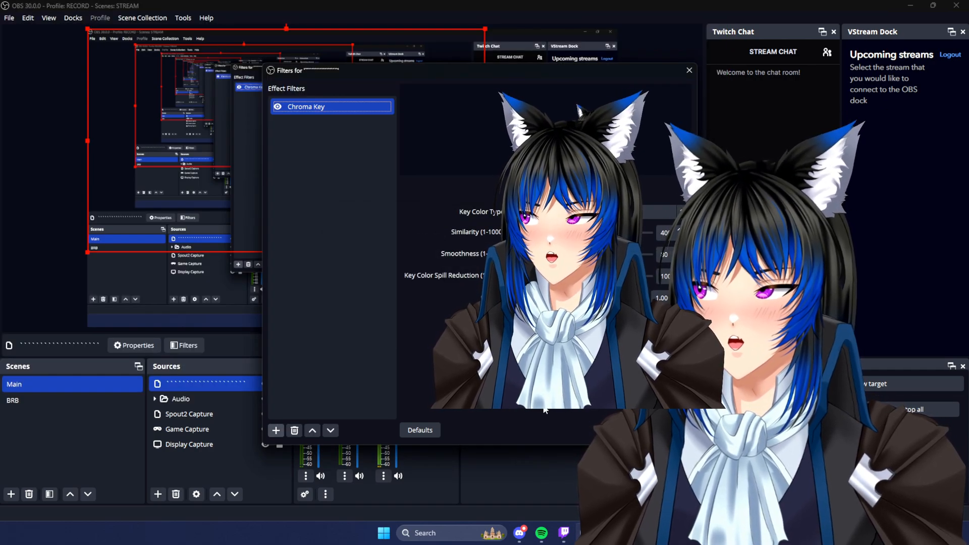
left_click(688, 69)
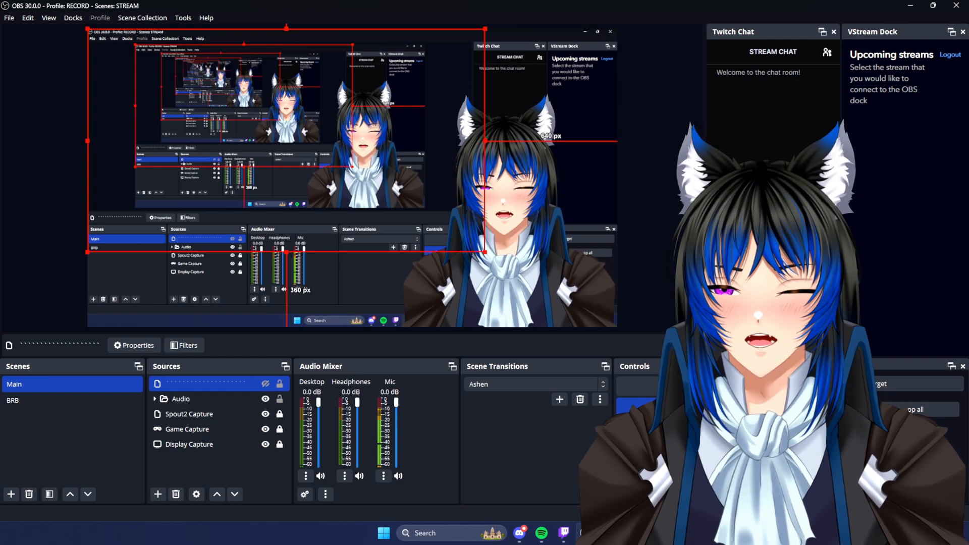